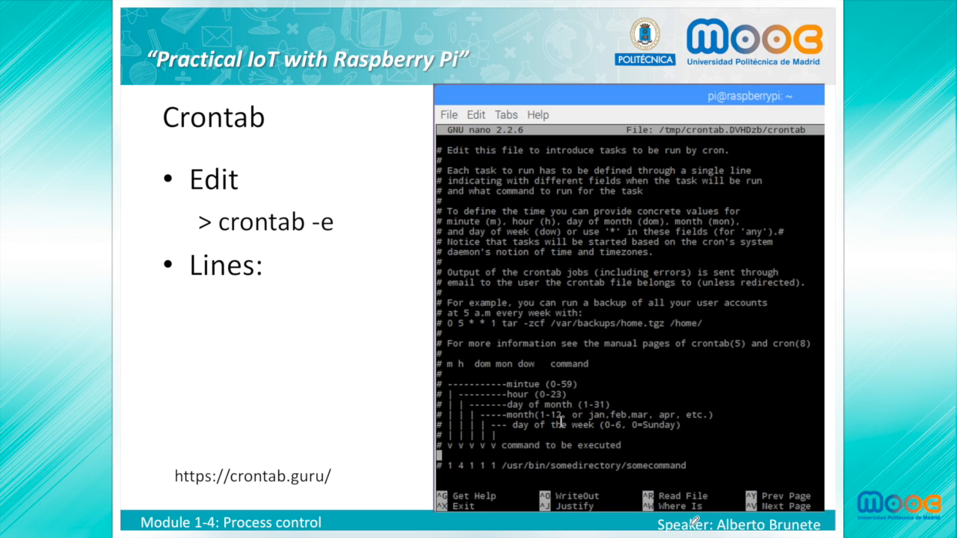
pyautogui.moveTo(409, 322)
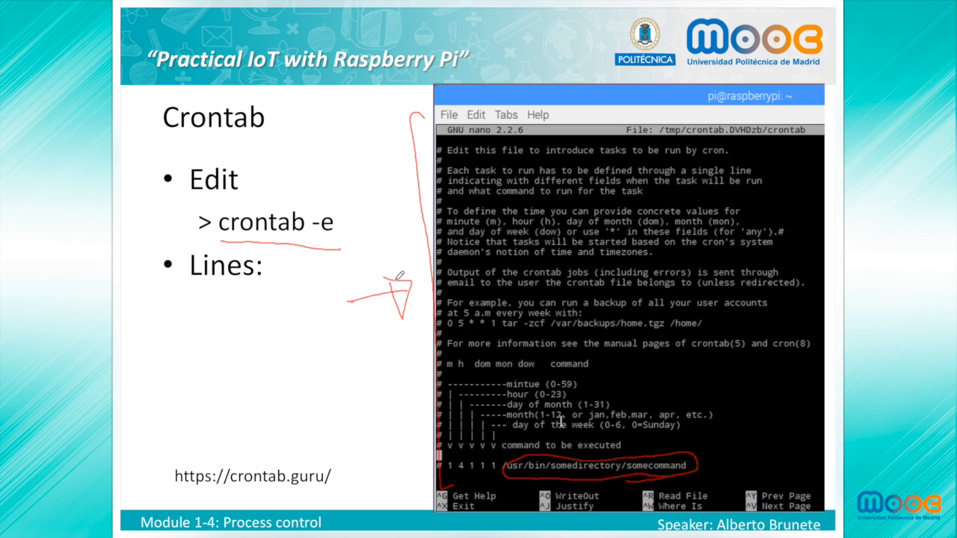
pyautogui.moveTo(601, 364)
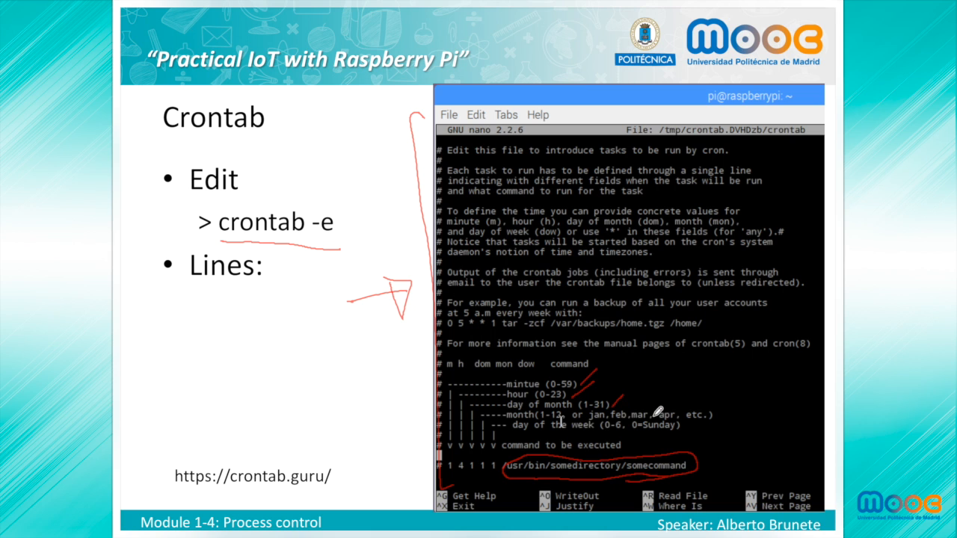
pyautogui.moveTo(648, 313)
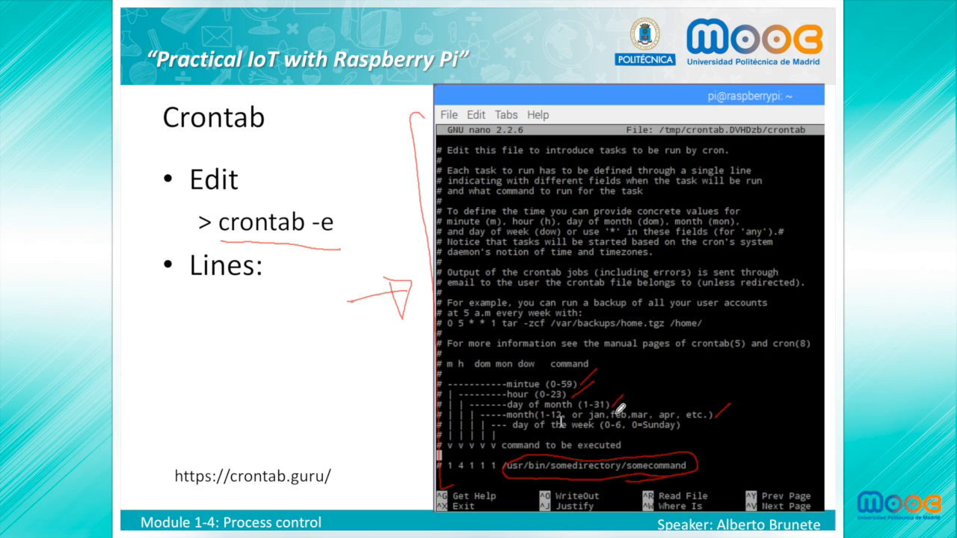
pyautogui.moveTo(671, 398)
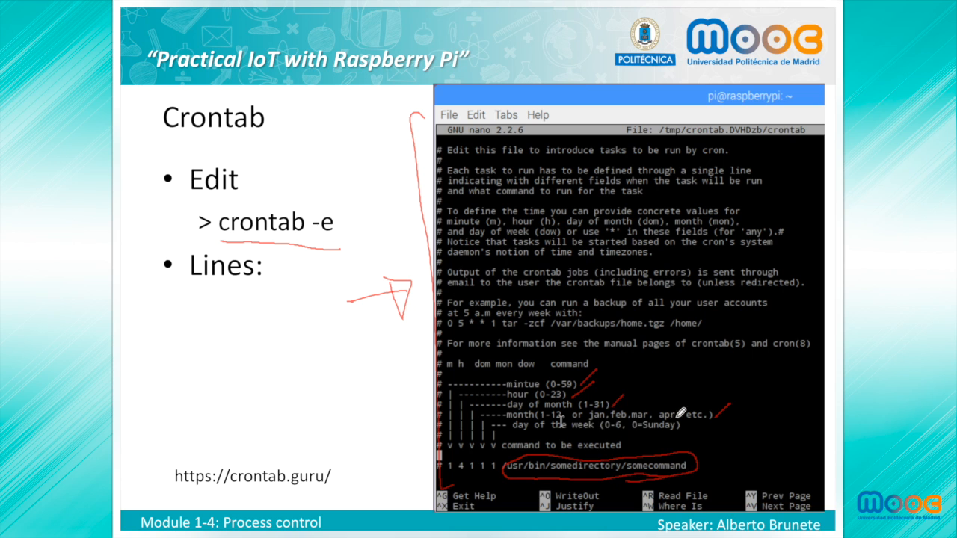
pyautogui.moveTo(688, 417)
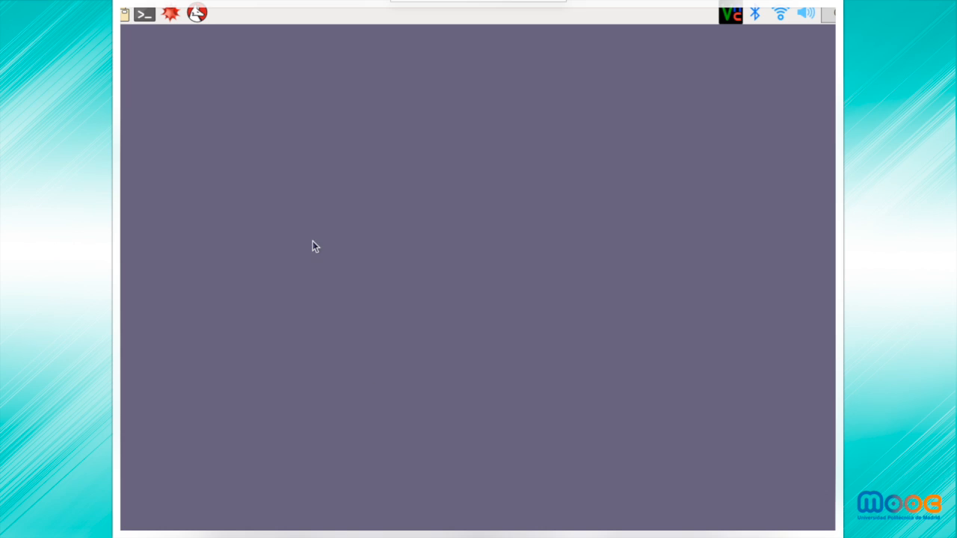
# Open a new terminal, run crontab -e, and scroll down to the example job line.
pyautogui.click(144, 14)
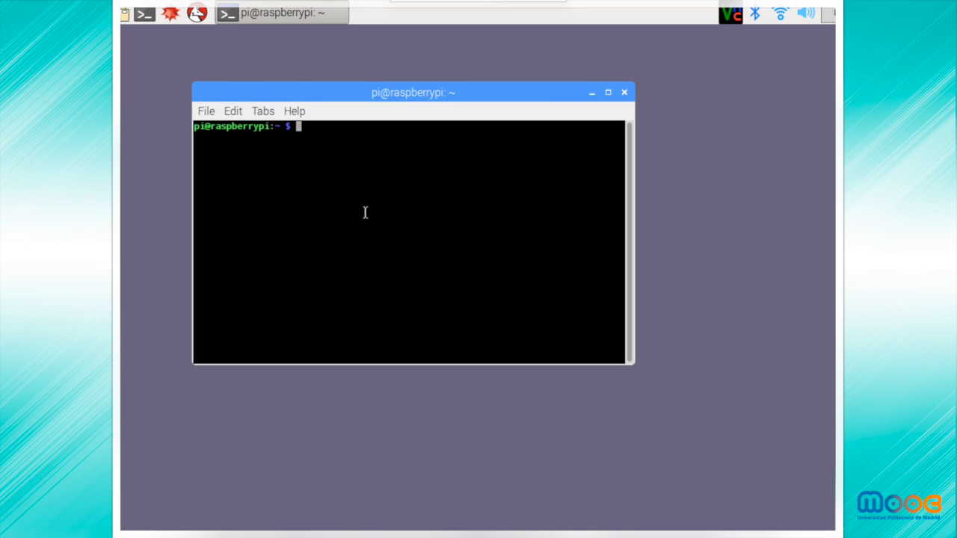
pyautogui.write('cron')
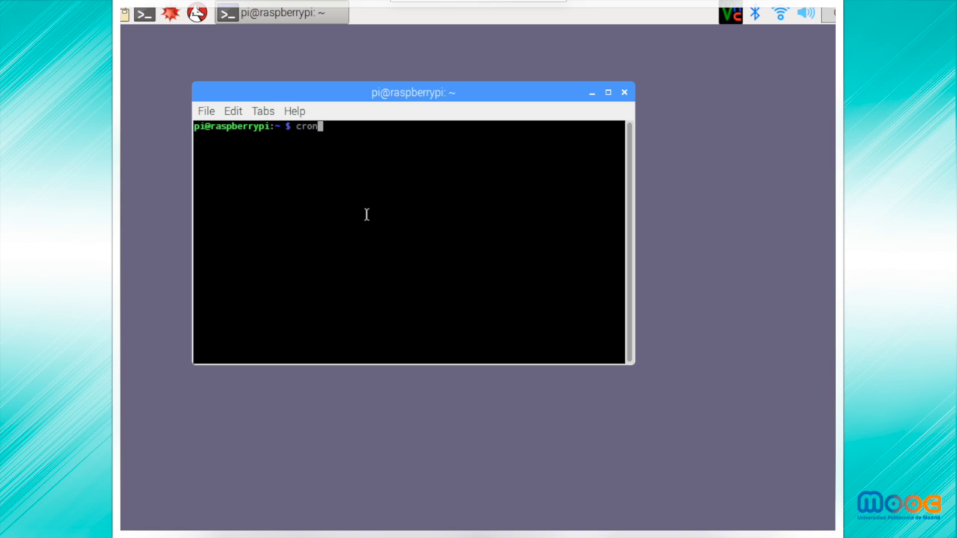
pyautogui.press('Return')
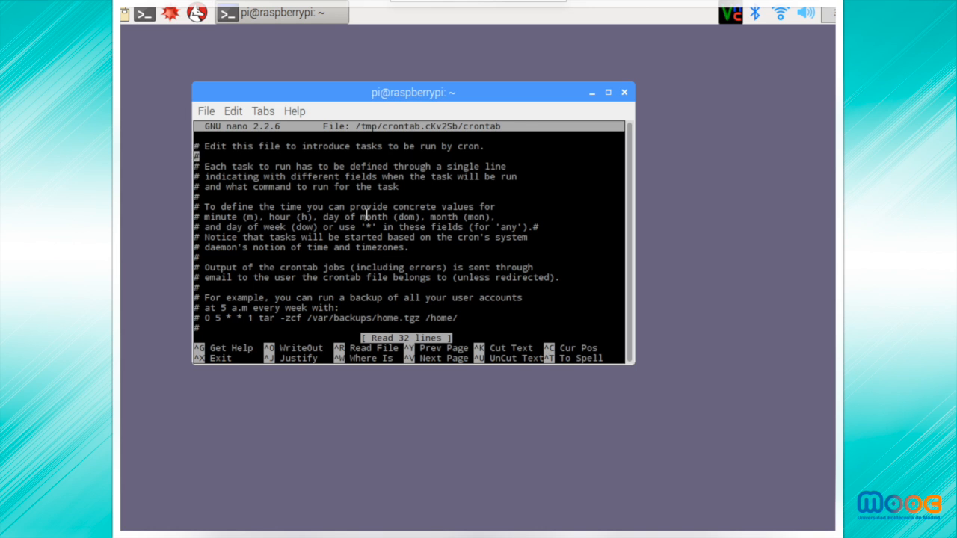
pyautogui.scroll(-3)
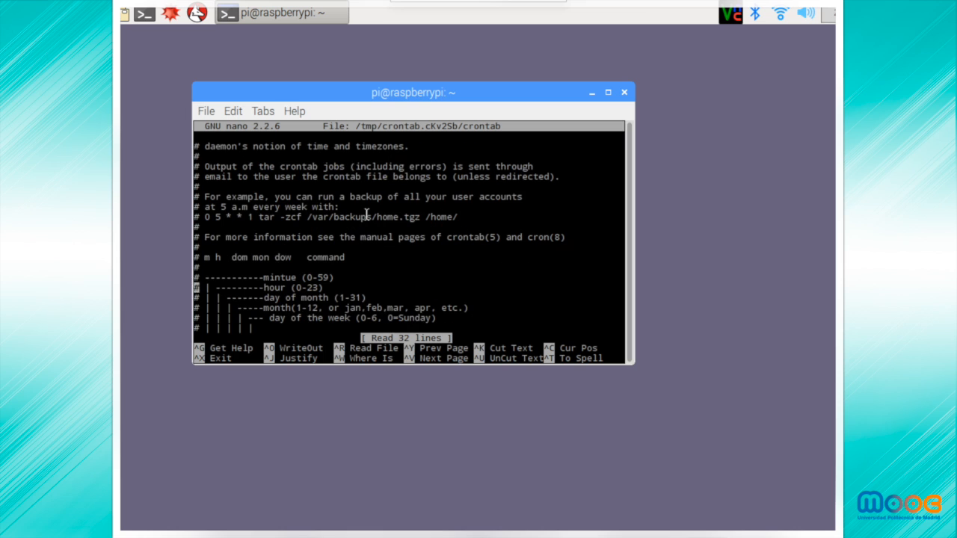
pyautogui.scroll(-3)
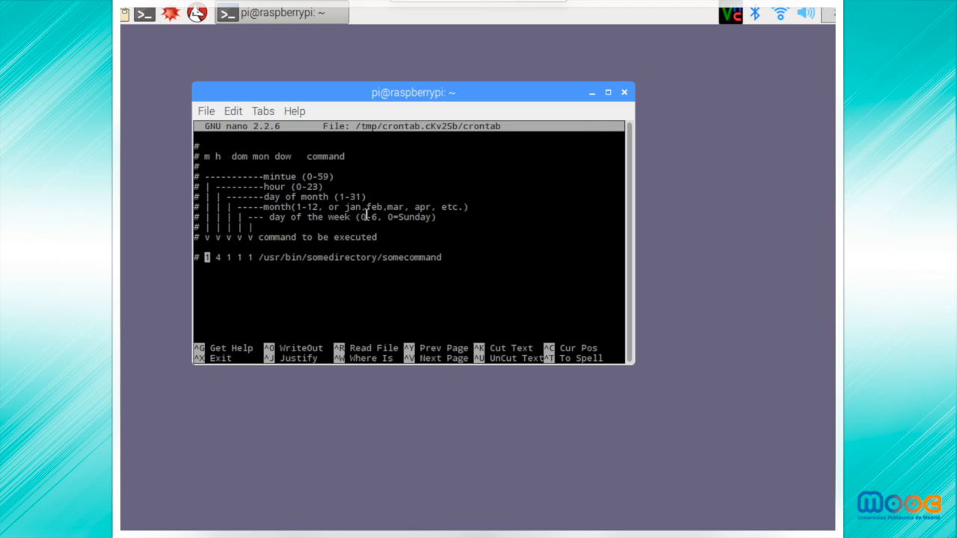
# Uncomment the example line and add the job line '2 5 2 ... python ./myfile.py' below it.
pyautogui.press('Delete')
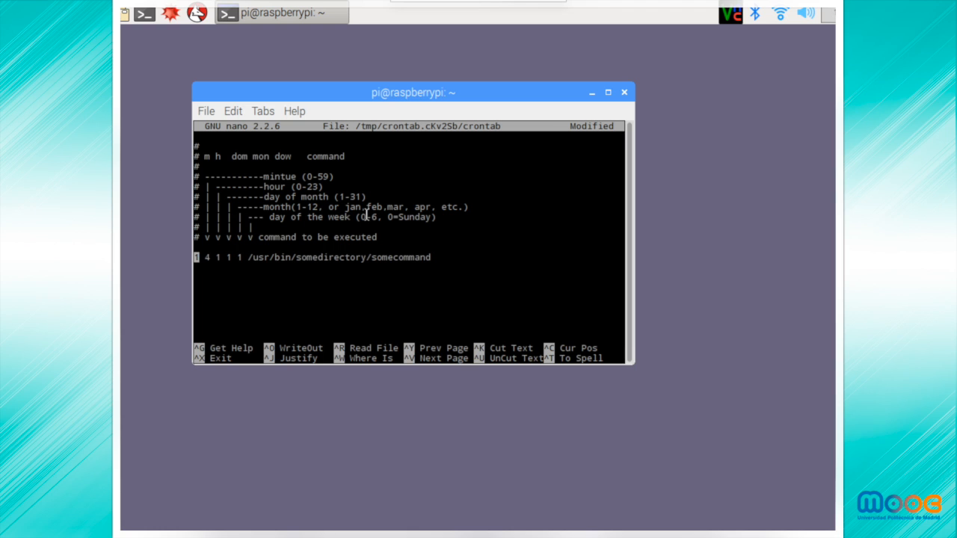
pyautogui.press('Return')
pyautogui.write('2')
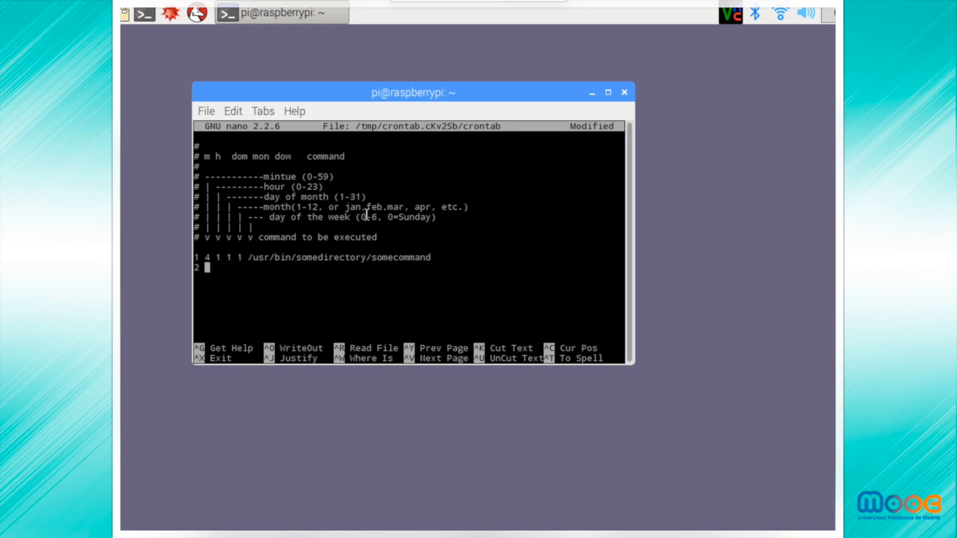
pyautogui.write('5 2')
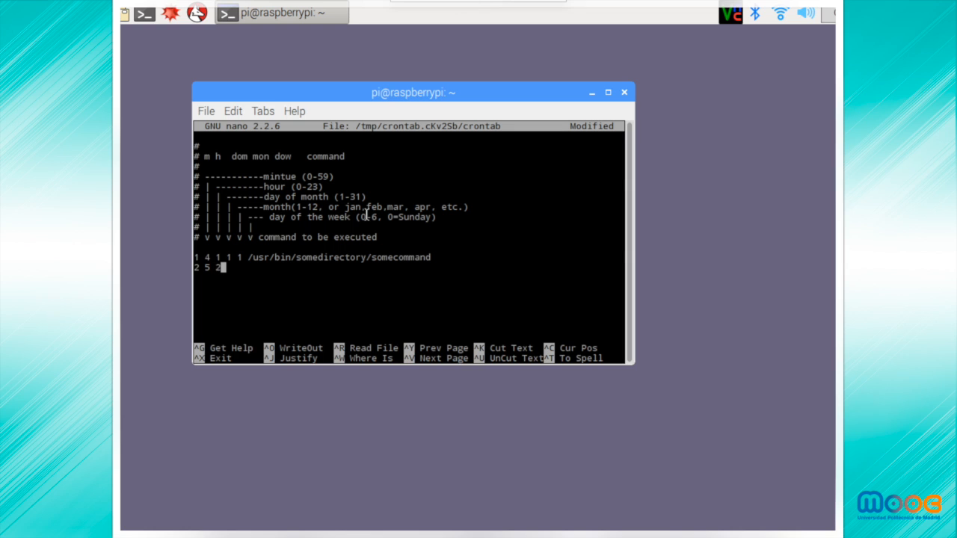
pyautogui.write('...')
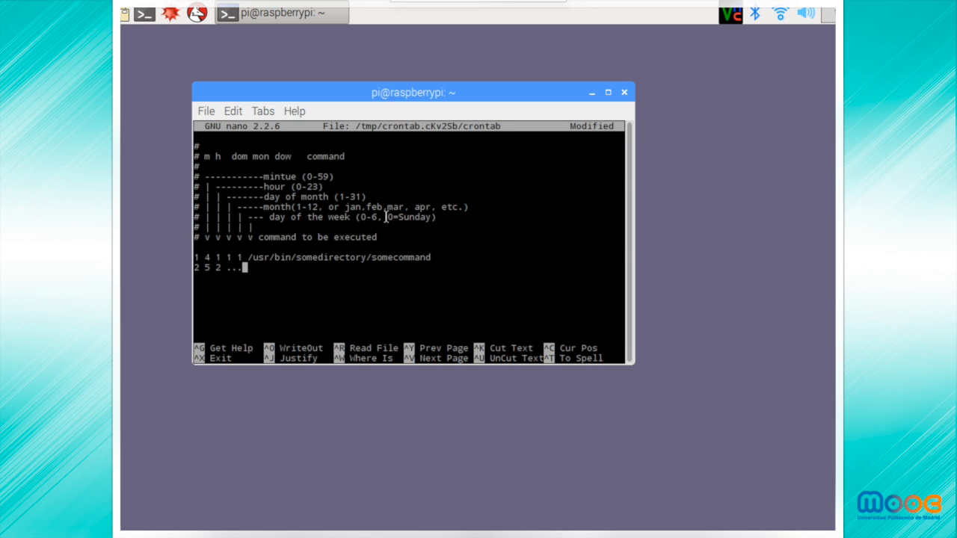
pyautogui.write('/')
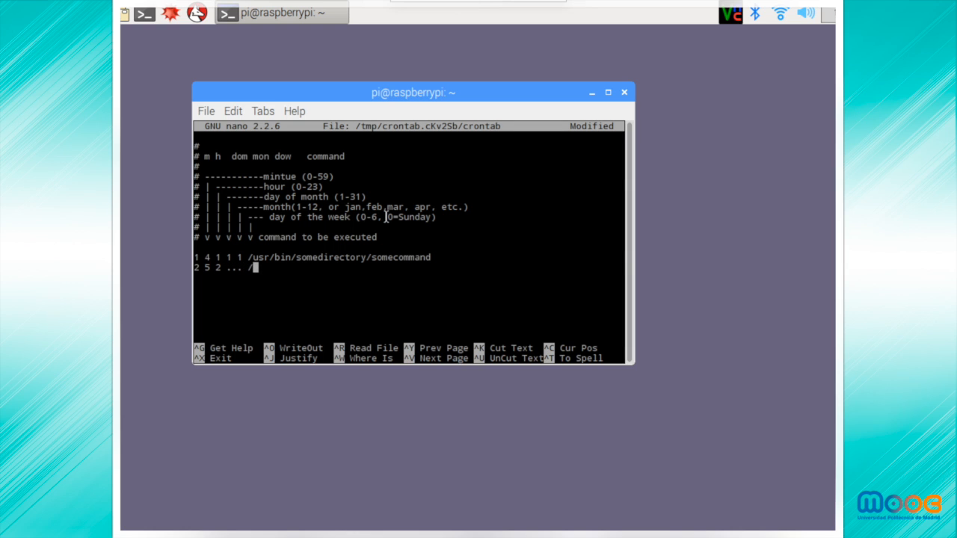
pyautogui.write('p')
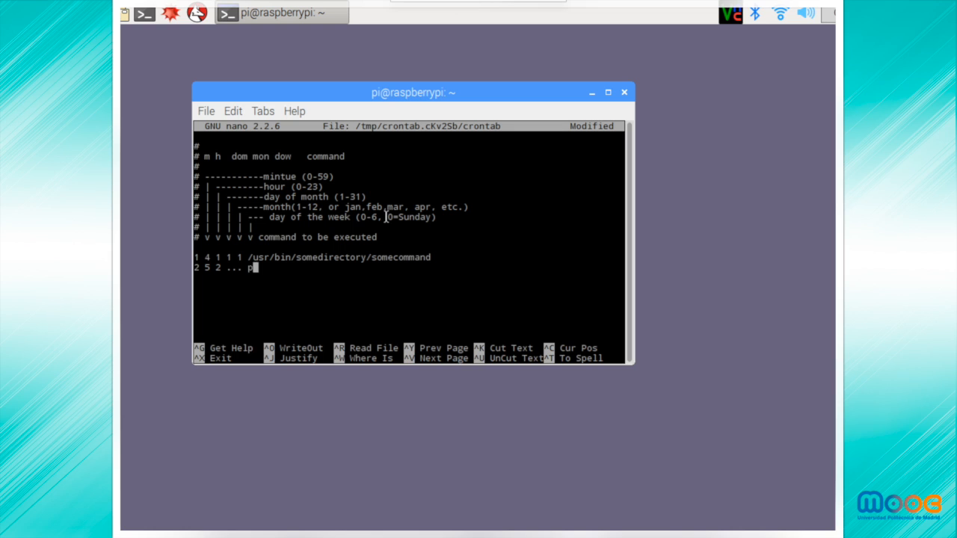
pyautogui.write('ython .')
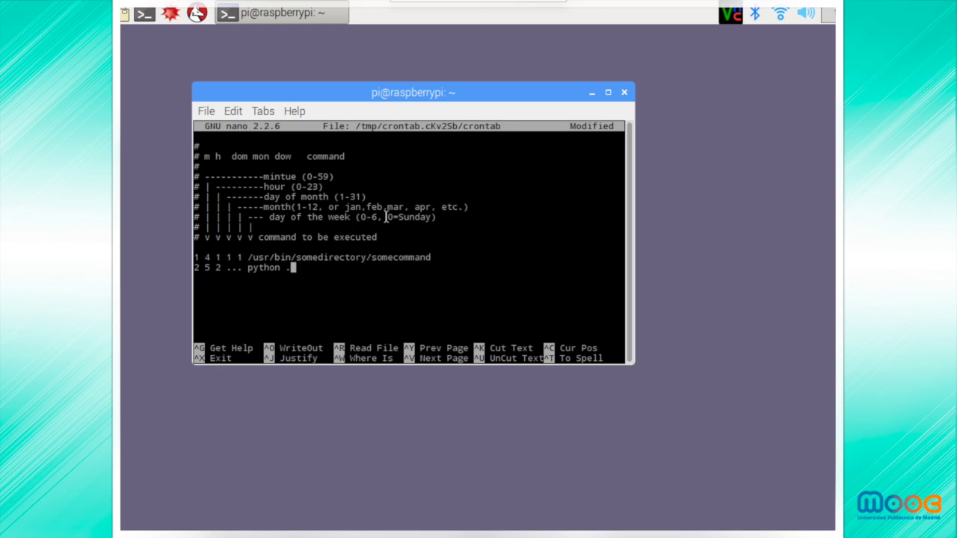
pyautogui.write('/')
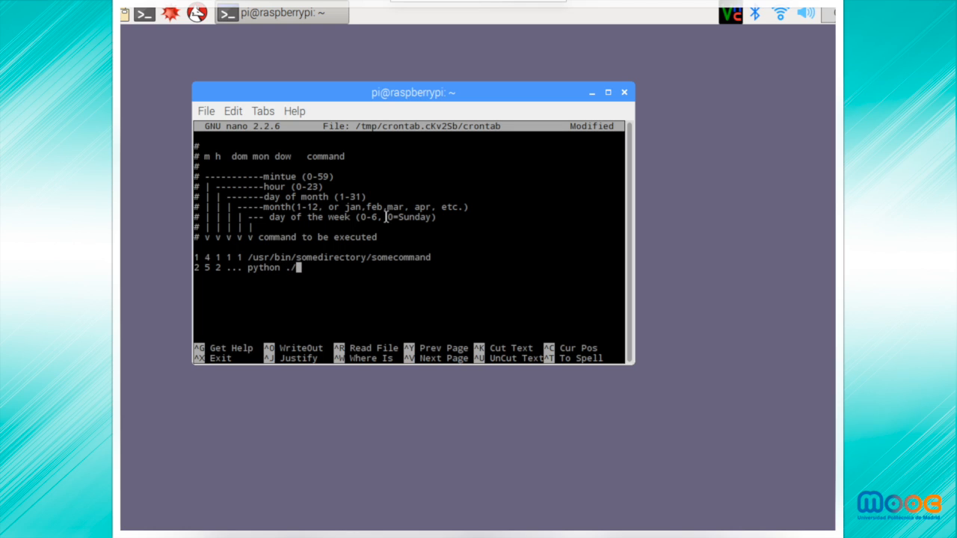
pyautogui.write('myfile')
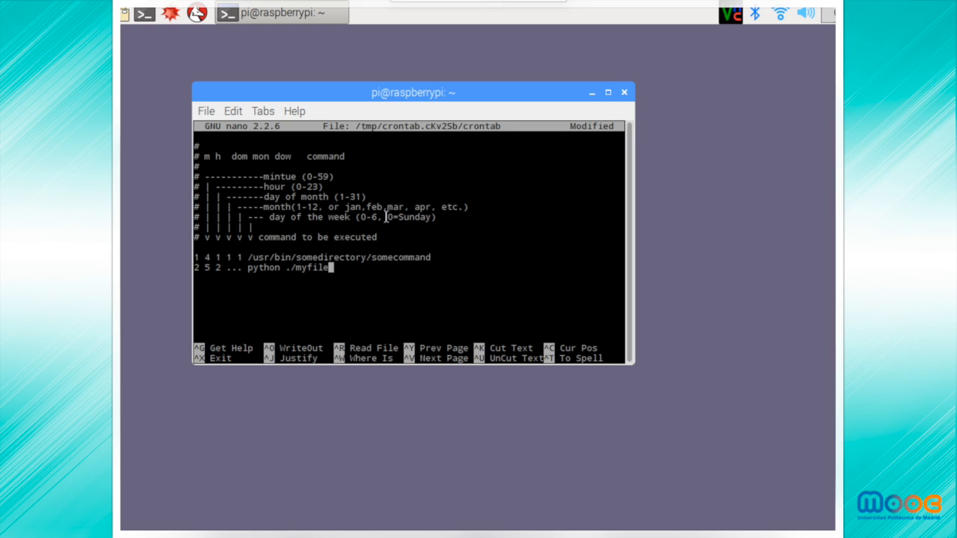
pyautogui.write('.py')
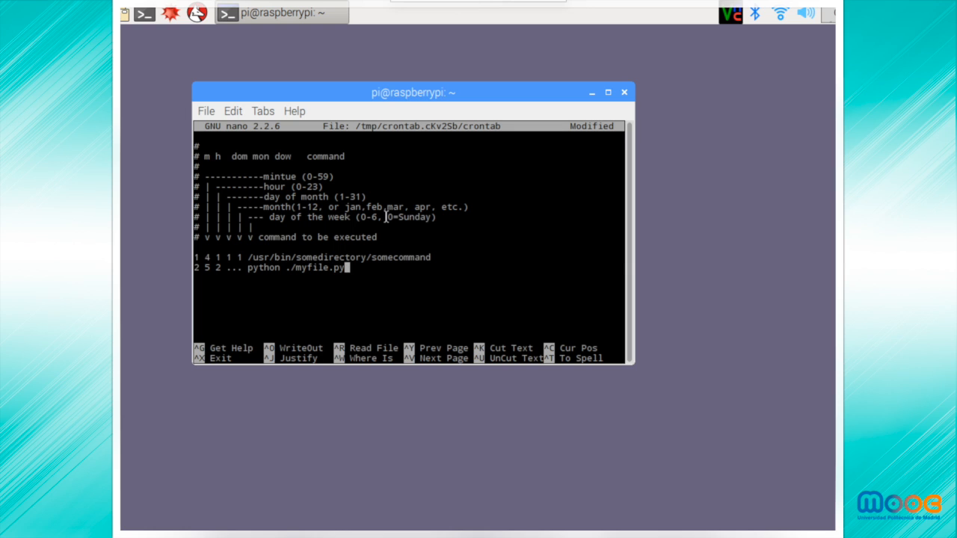
# Exit nano with Ctrl+X and answer N to discard the crontab changes.
pyautogui.press('ctrl+x')
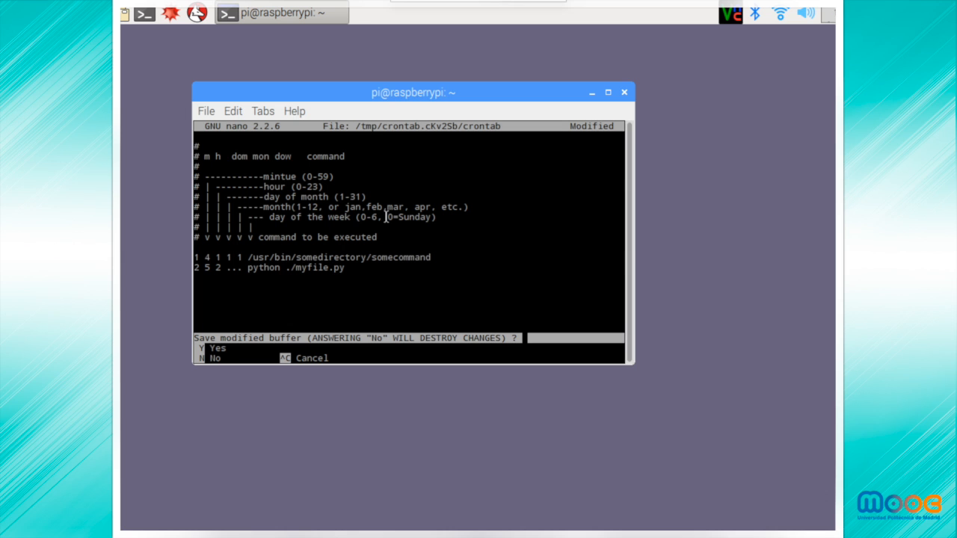
pyautogui.press('n')
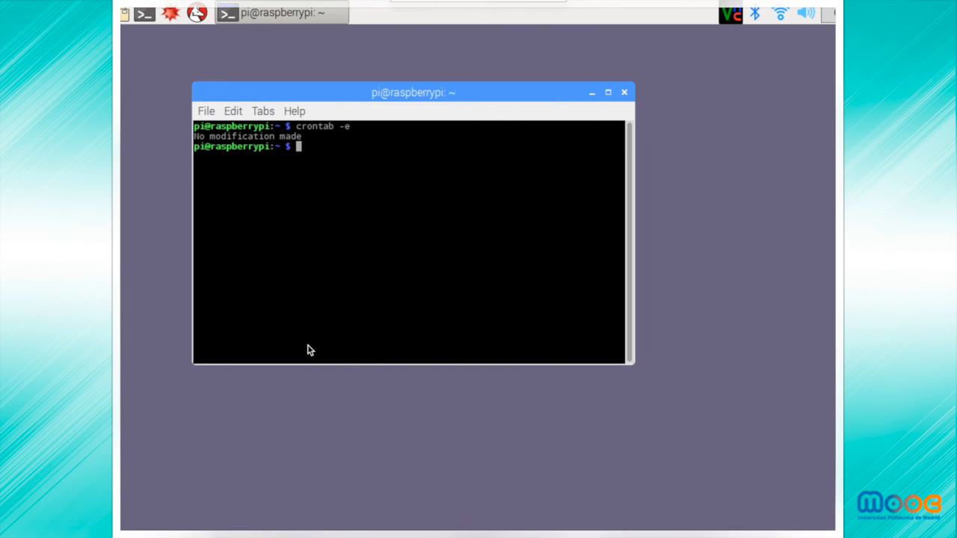
pyautogui.moveTo(348, 282)
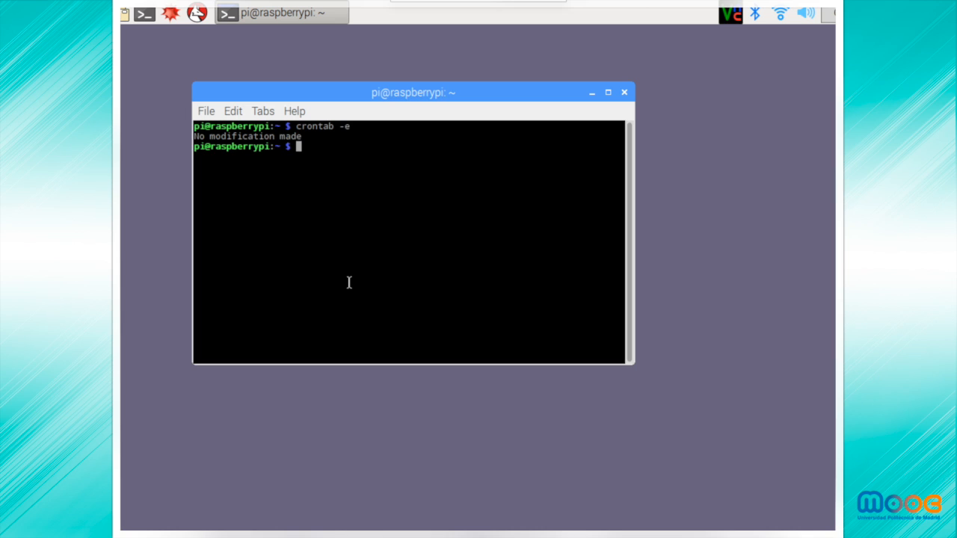
# Run 'nano ./.bashrc' and scroll down to the file's final lines.
pyautogui.write('nan')
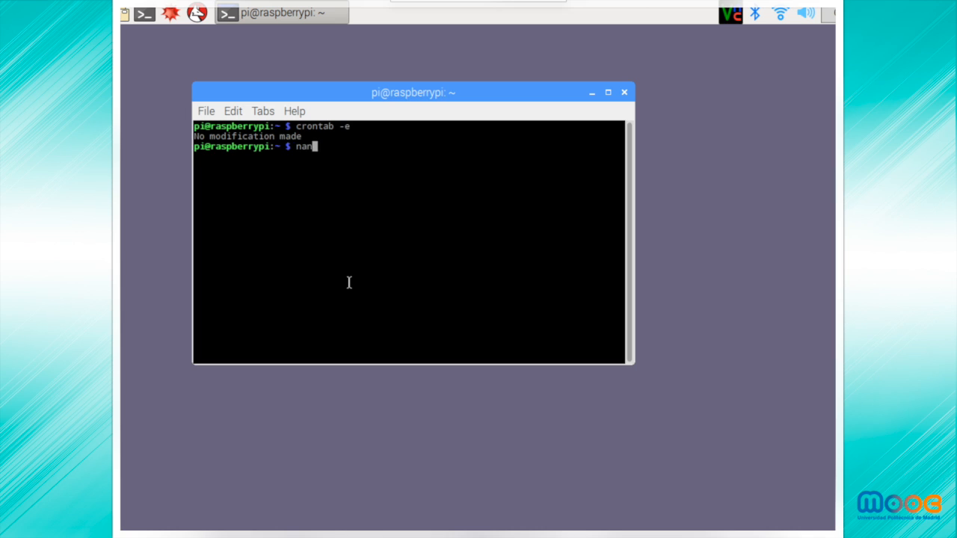
pyautogui.write('o ./.')
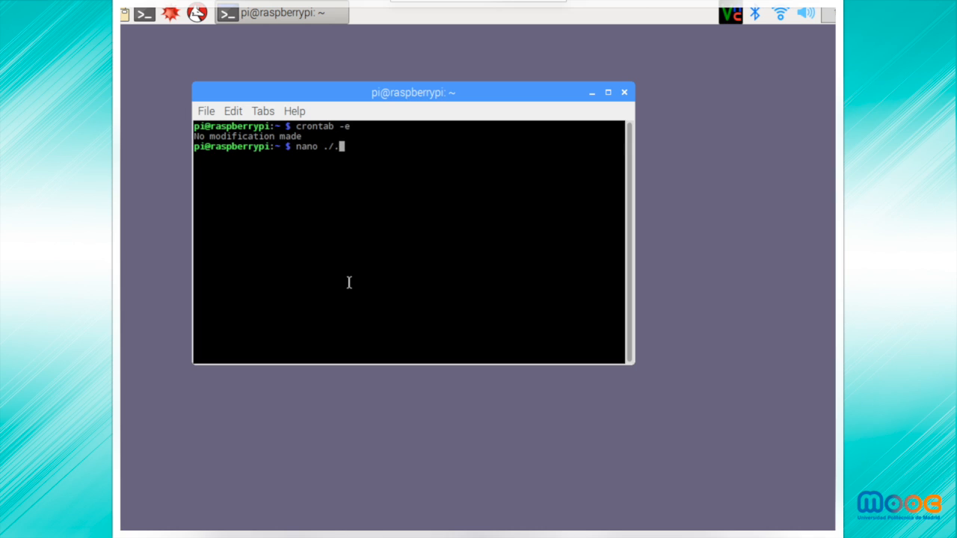
pyautogui.press('Return')
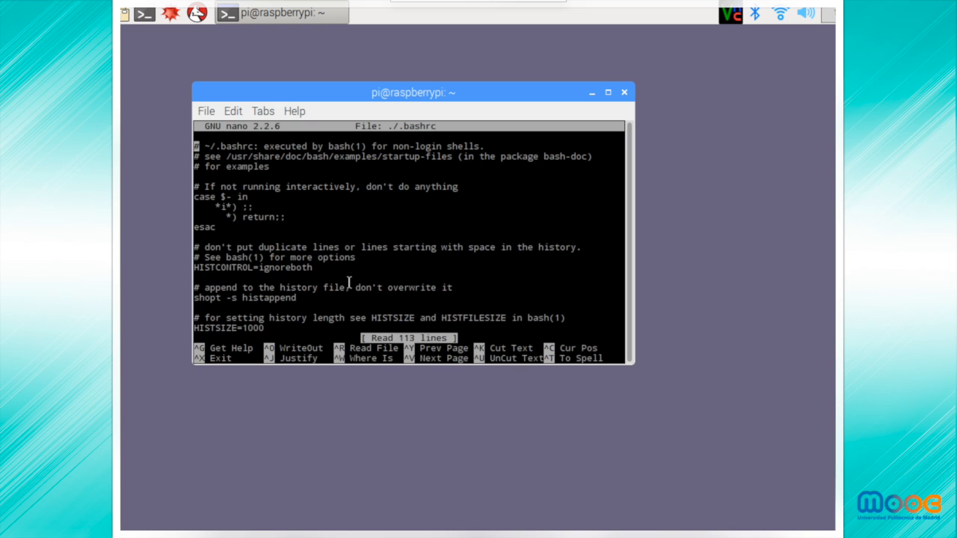
pyautogui.moveTo(630, 367)
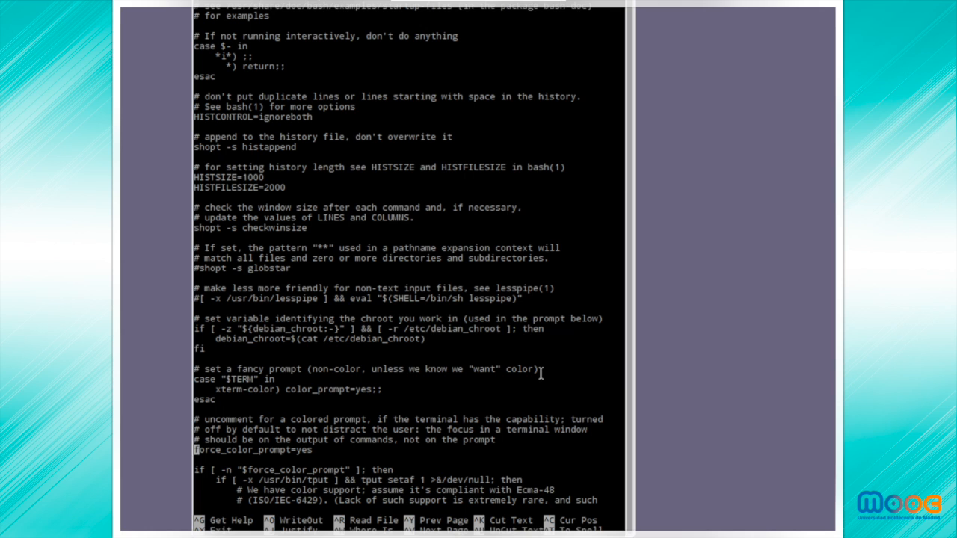
pyautogui.scroll(-3)
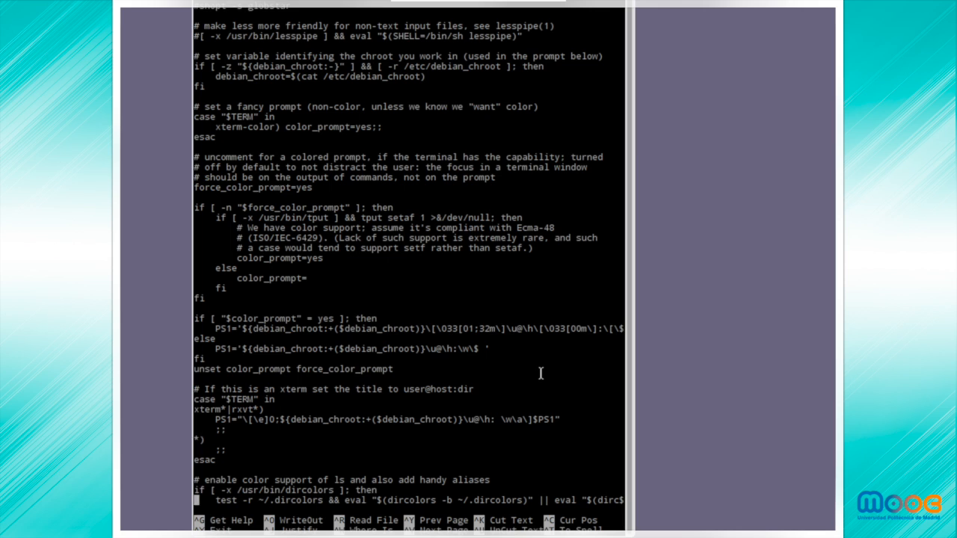
pyautogui.scroll(-3)
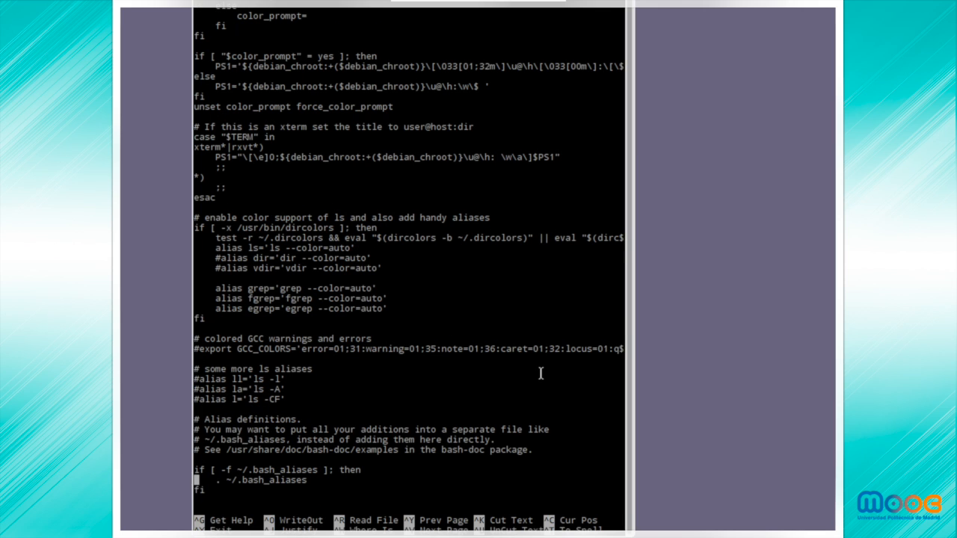
pyautogui.scroll(-3)
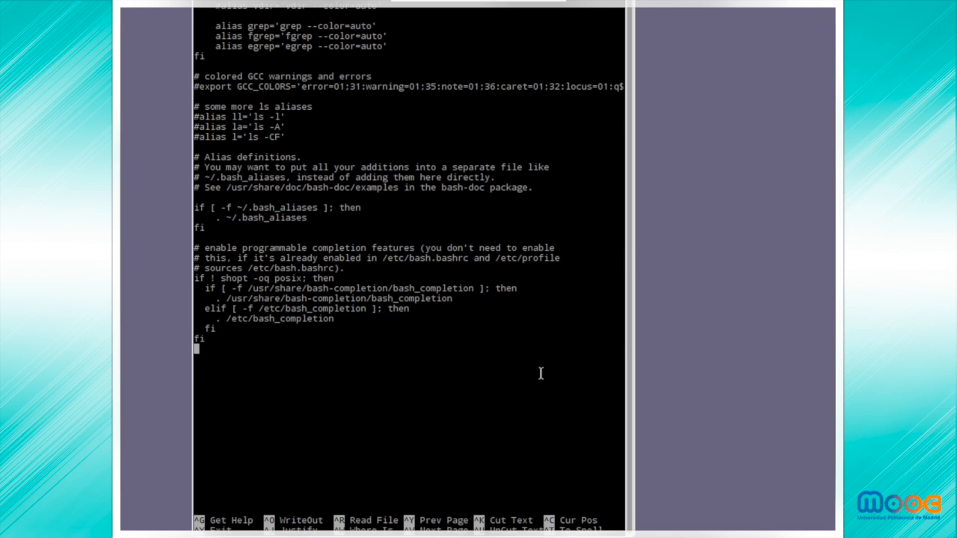
# Type 'python ./myfile.py' and, on the next line, 'script.sh' at the end of .bashrc.
pyautogui.write('p')
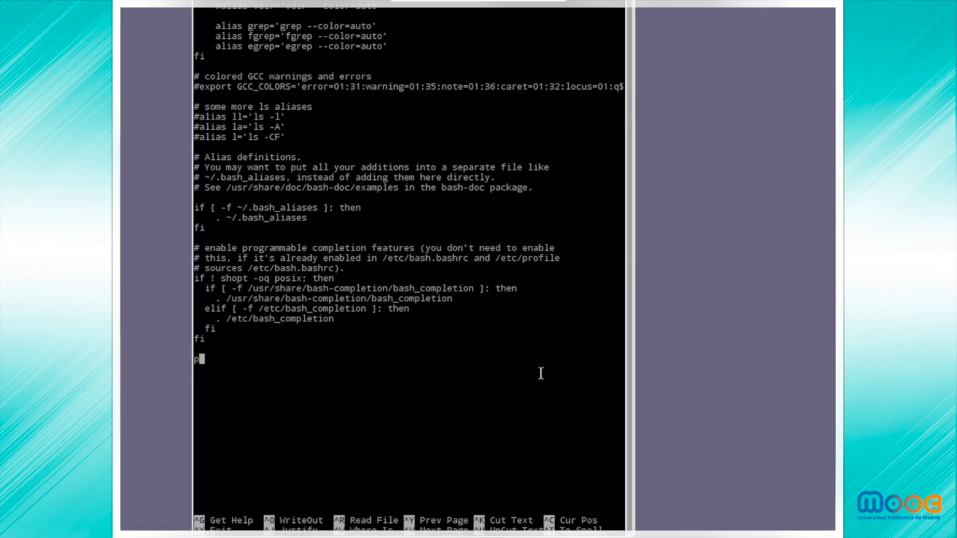
pyautogui.write('ython')
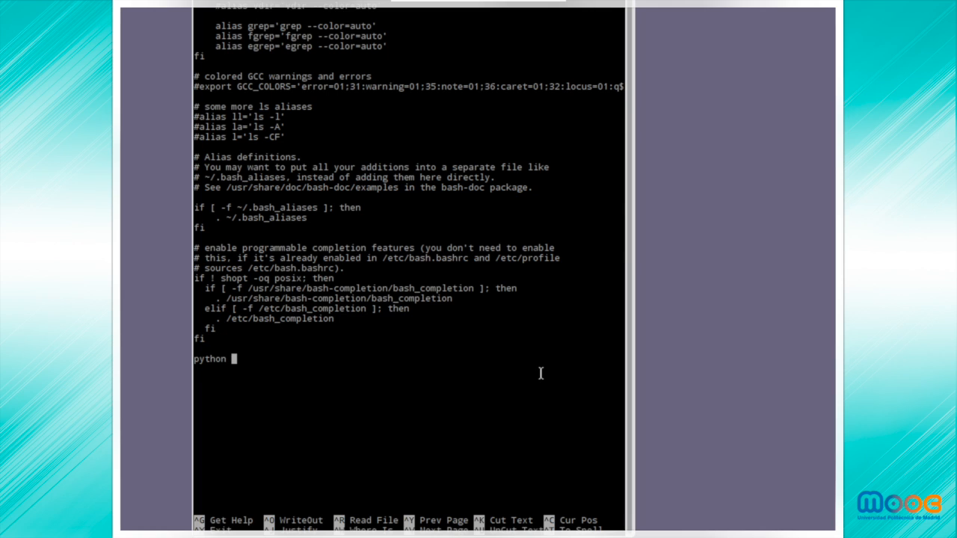
pyautogui.write('./')
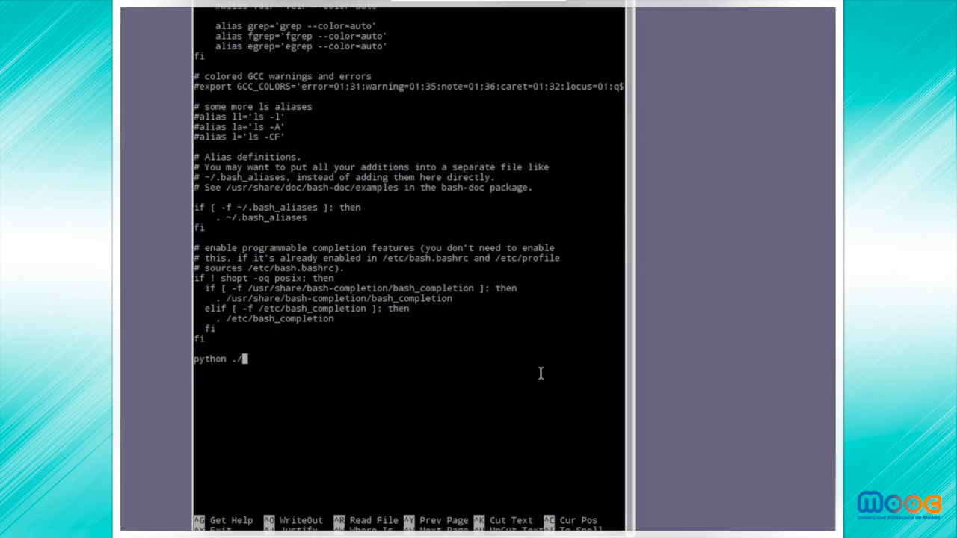
pyautogui.write('myfile.p')
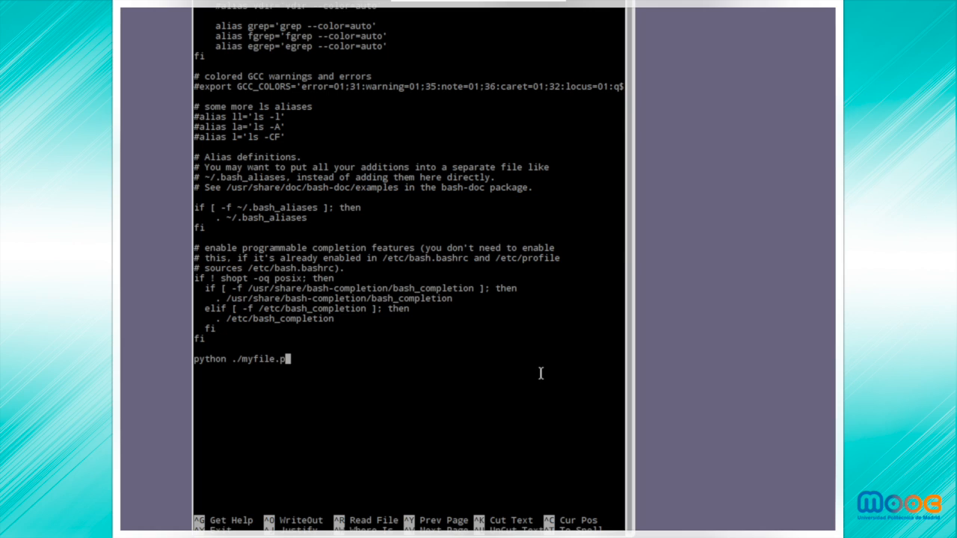
pyautogui.write('y')
pyautogui.write('sc')
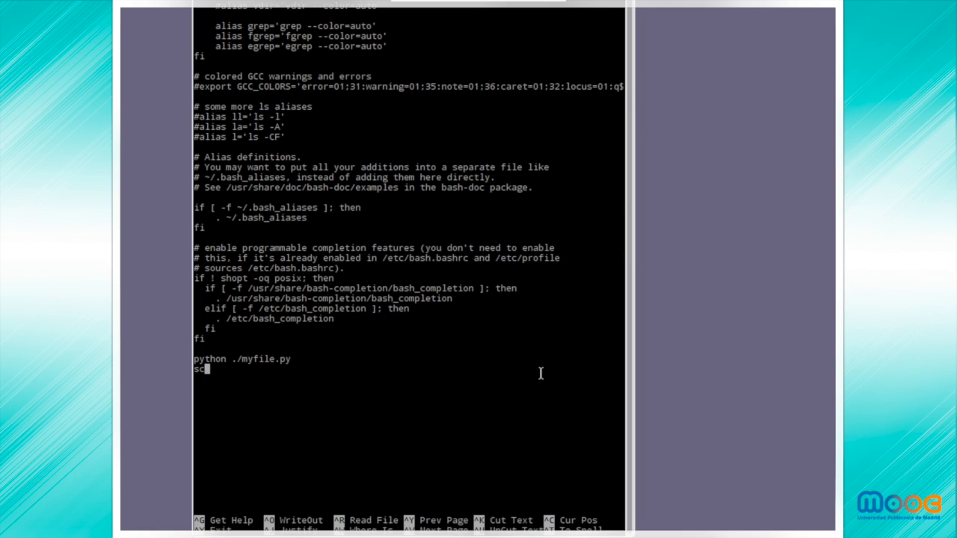
pyautogui.write('ript .')
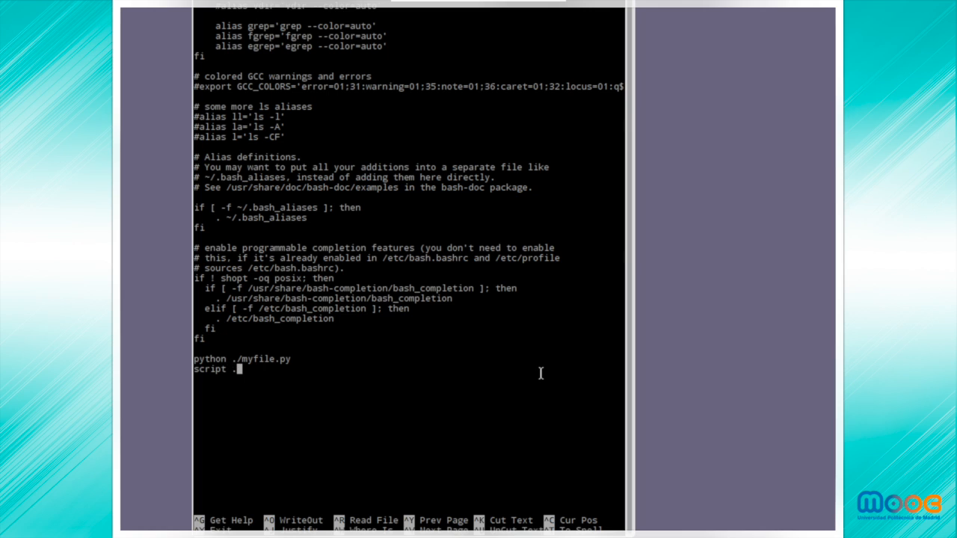
pyautogui.write('sh')
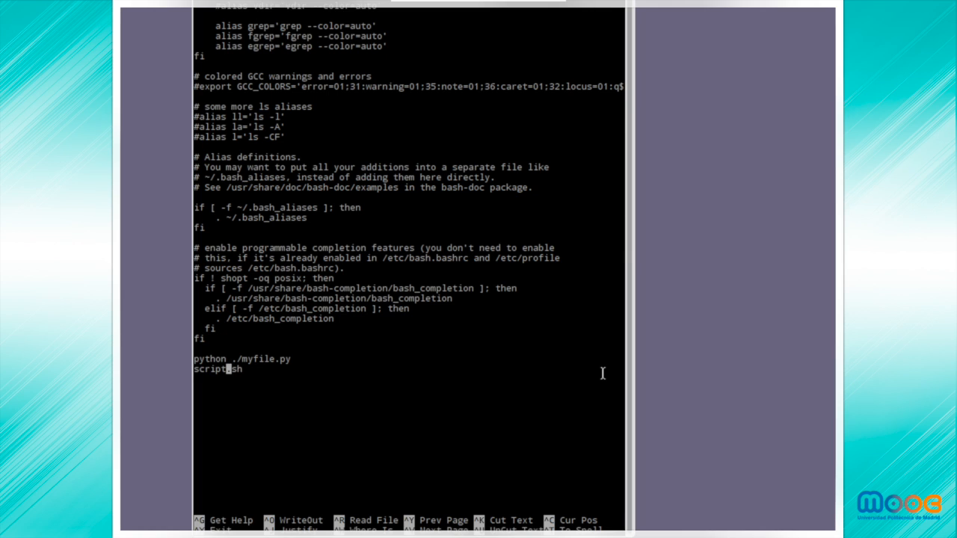
pyautogui.write('.')
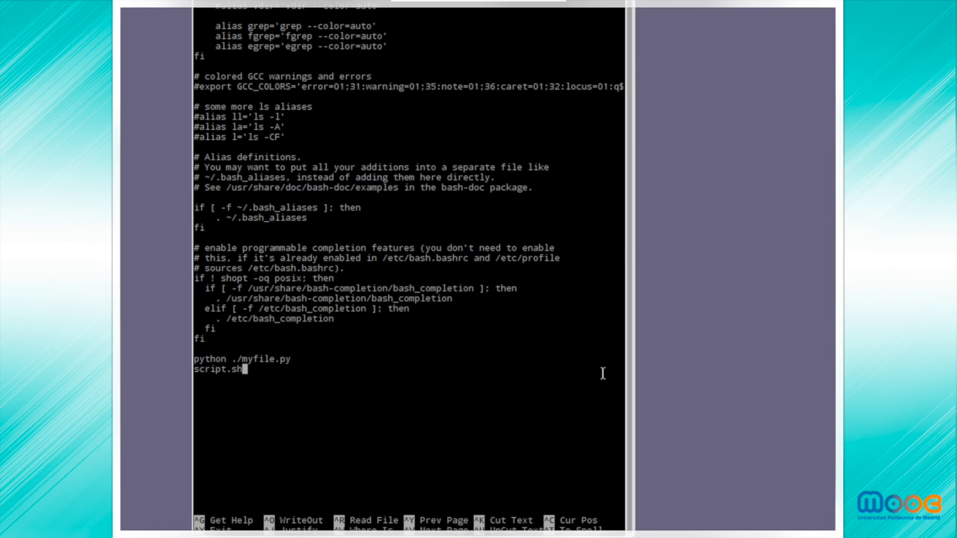